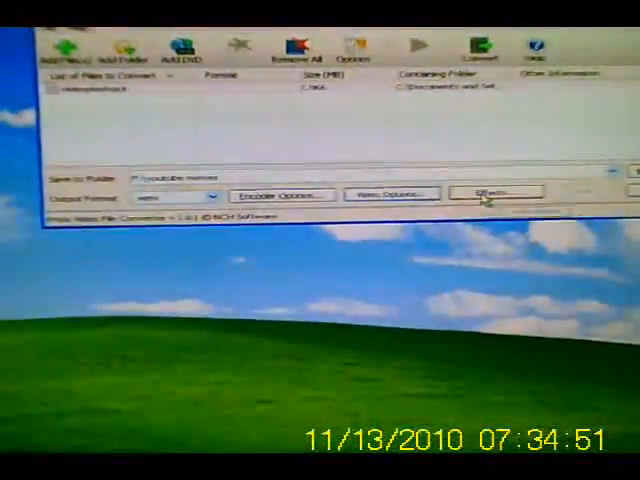
Open the Video Effects dialog for the queued video file.
click(494, 192)
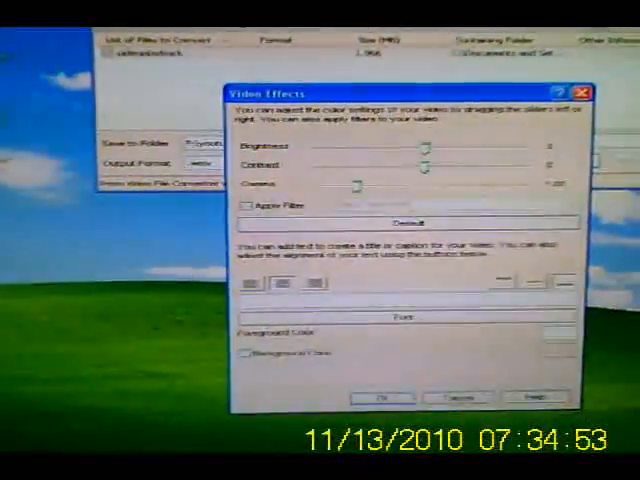